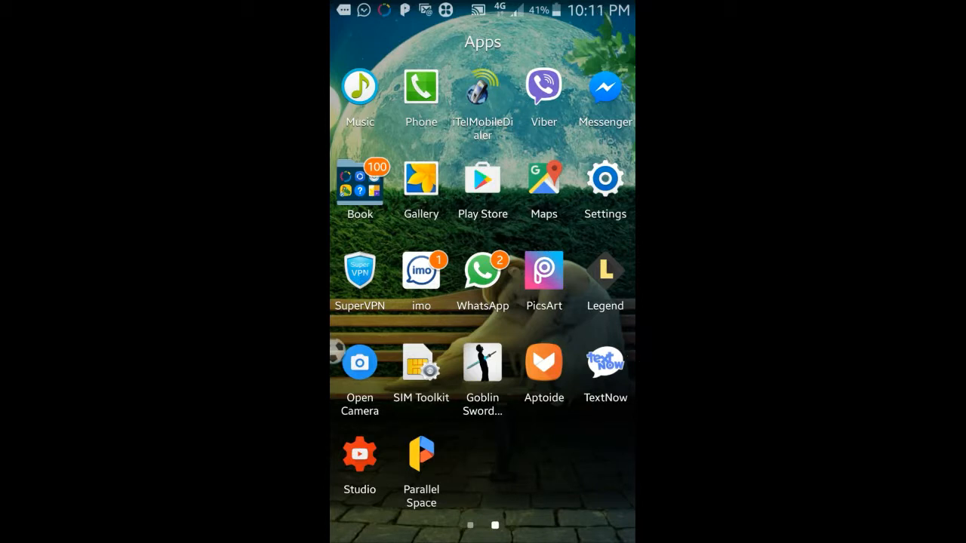
Launch Aptoide from the app drawer to reach its featured-apps home page.
{"action": "left_click", "coordinate": [543, 362]}
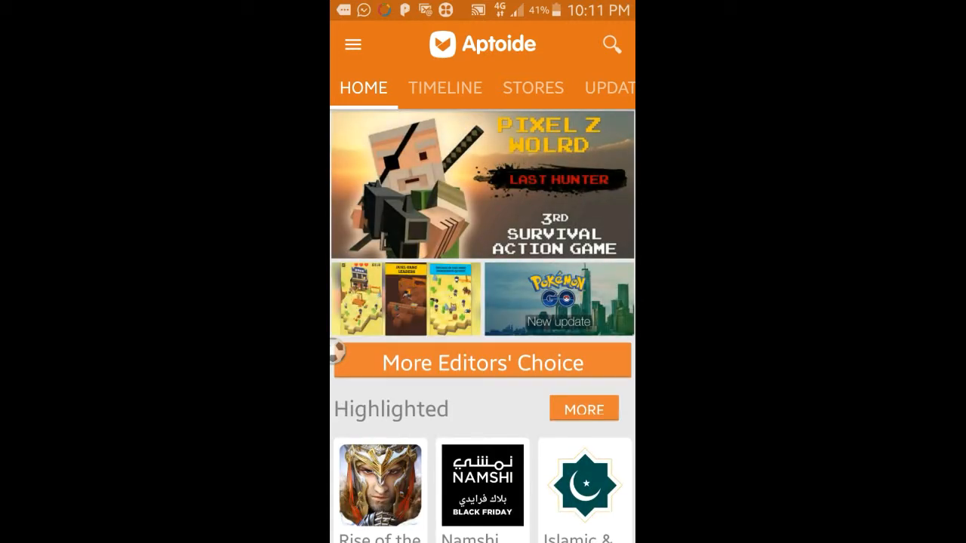
Search the Aptoide store for "text no" to bring up TextNow suggestions.
{"action": "left_click", "coordinate": [611, 45]}
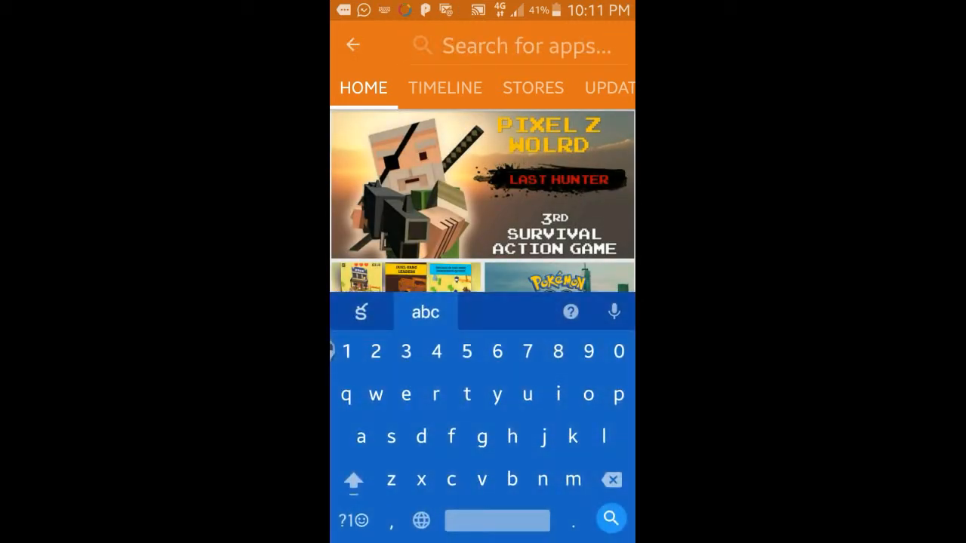
{"action": "type", "text": "te"}
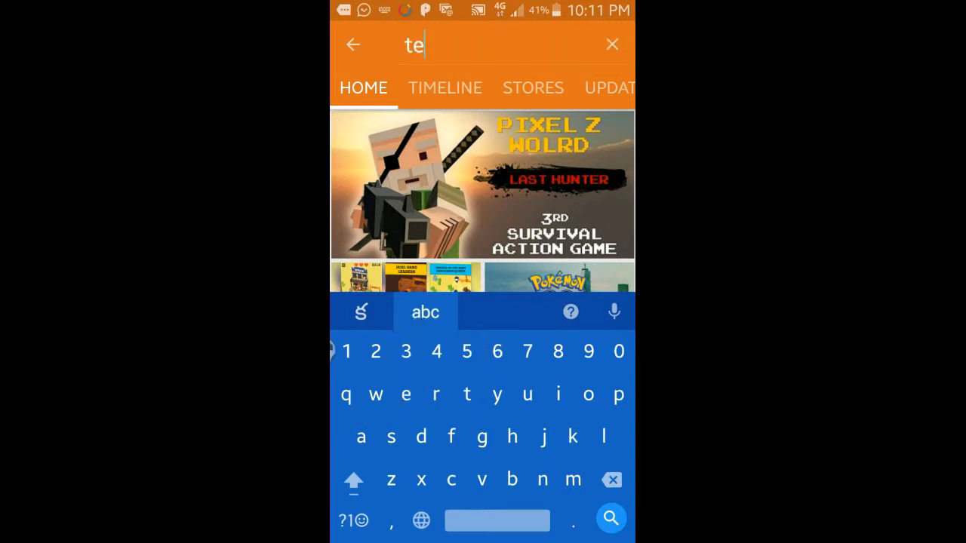
{"action": "type", "text": "x"}
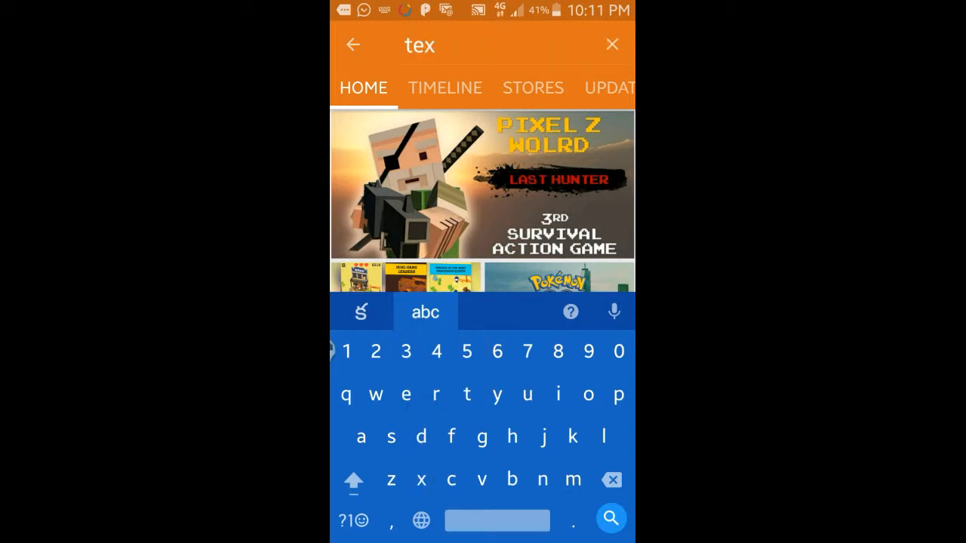
{"action": "type", "text": "t no"}
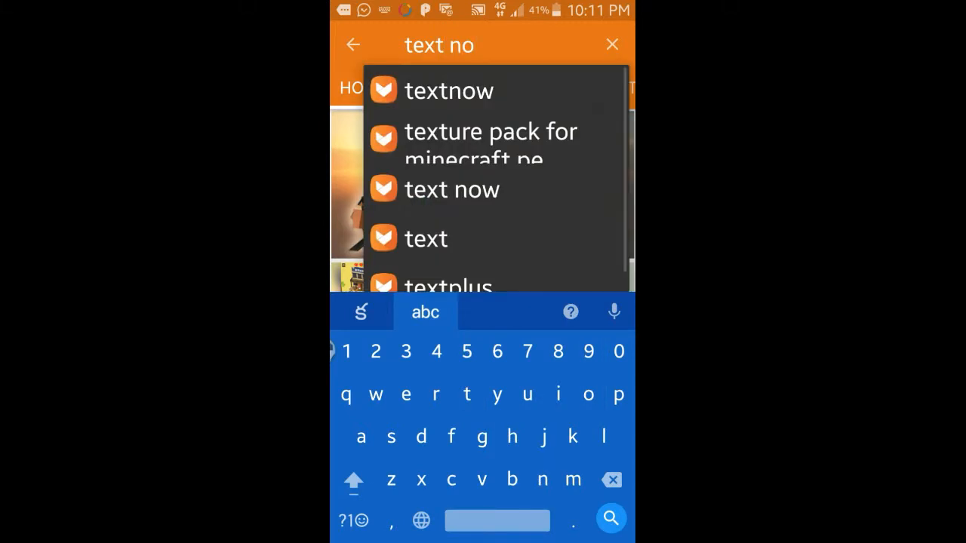
Pick the "textnow" suggestion to reach TextNow's app page (version 5.5.0, 31.8 MB).
{"action": "left_click", "coordinate": [452, 190]}
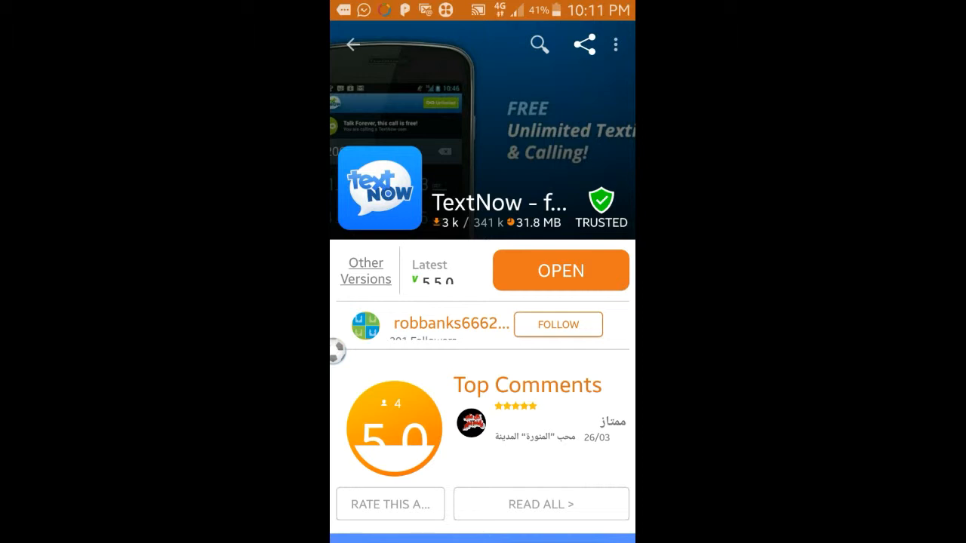
Launch TextNow and show its side menu with Call History and Share TextNow.
{"action": "left_click", "coordinate": [560, 270]}
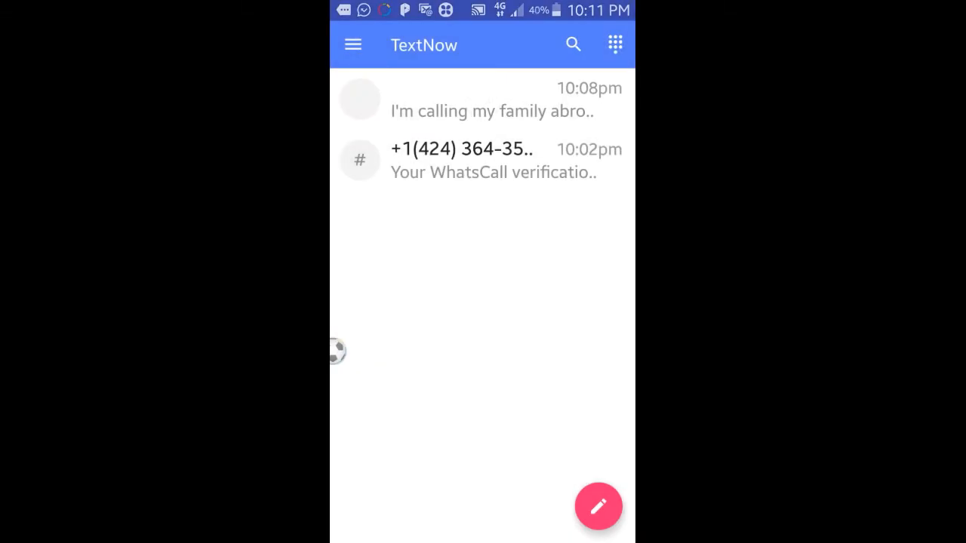
{"action": "left_click", "coordinate": [352, 44]}
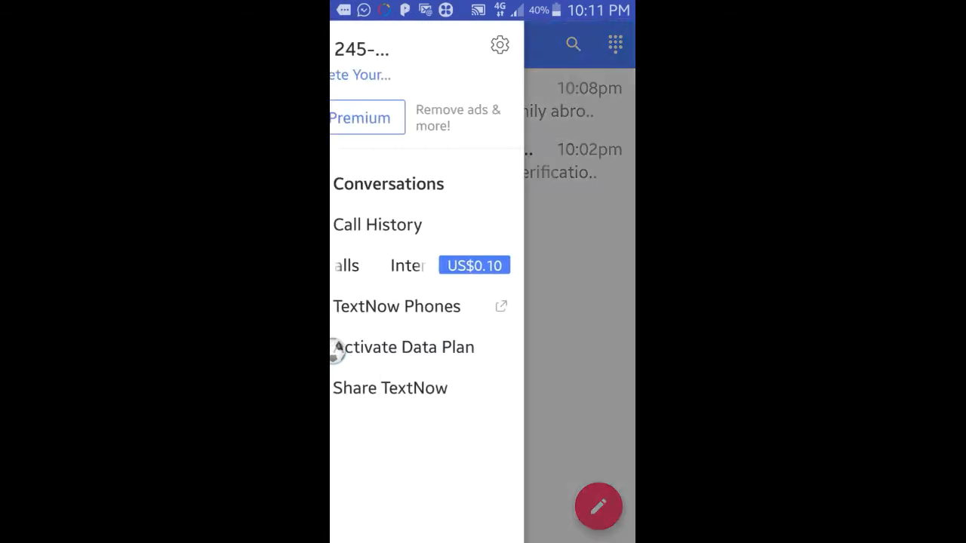